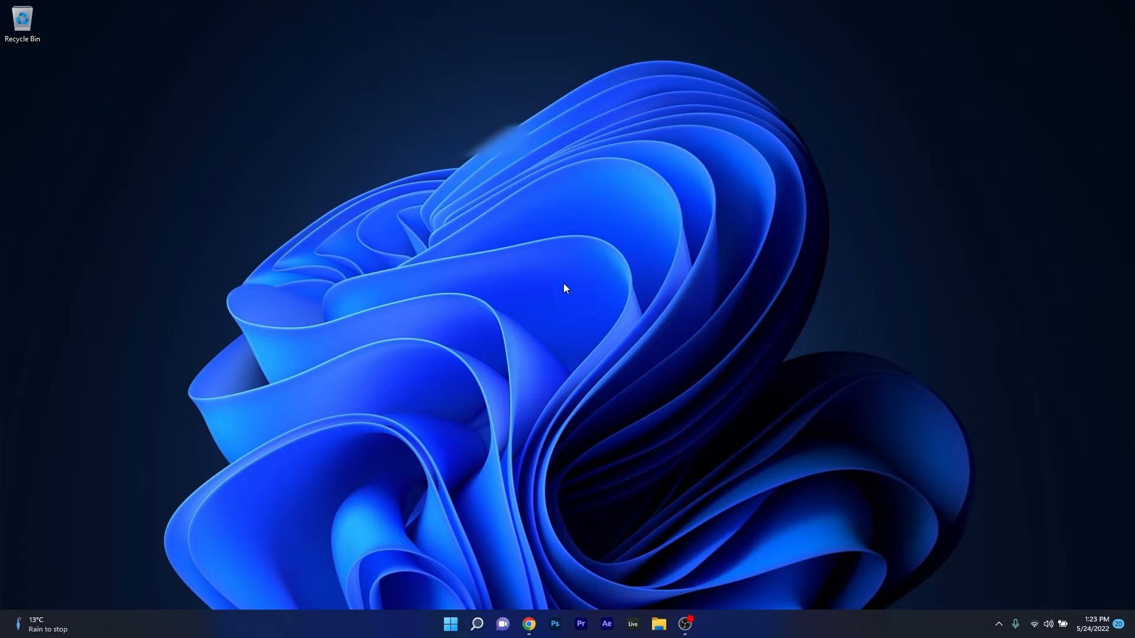
mouse_move(556, 402)
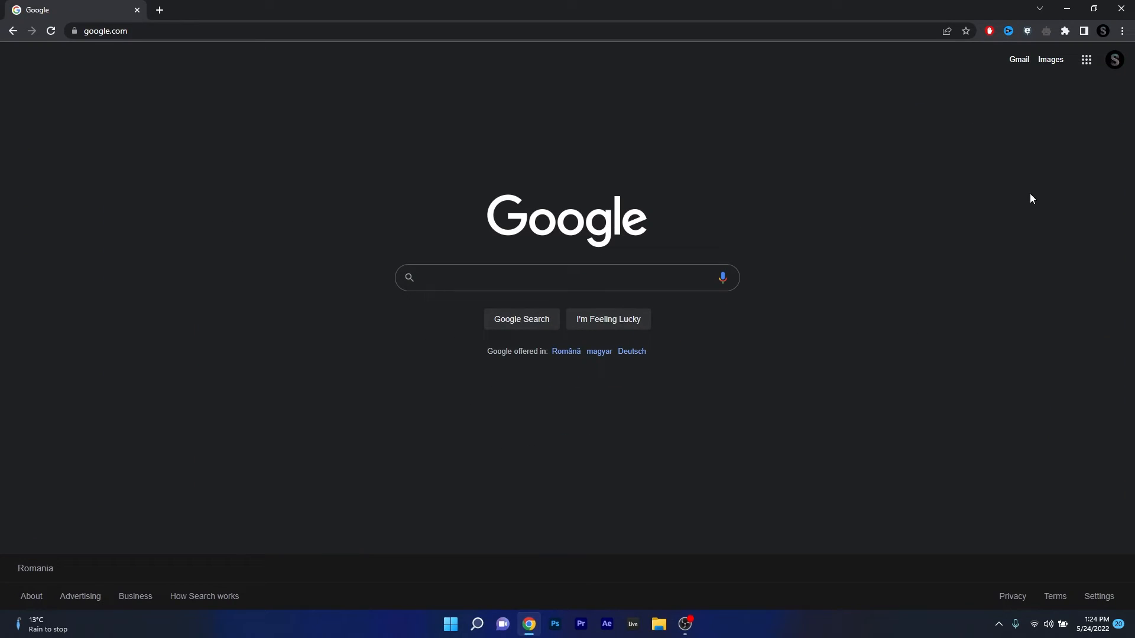
Step: Reach Chrome's Settings page from the three-dot menu
left_click(1120, 30)
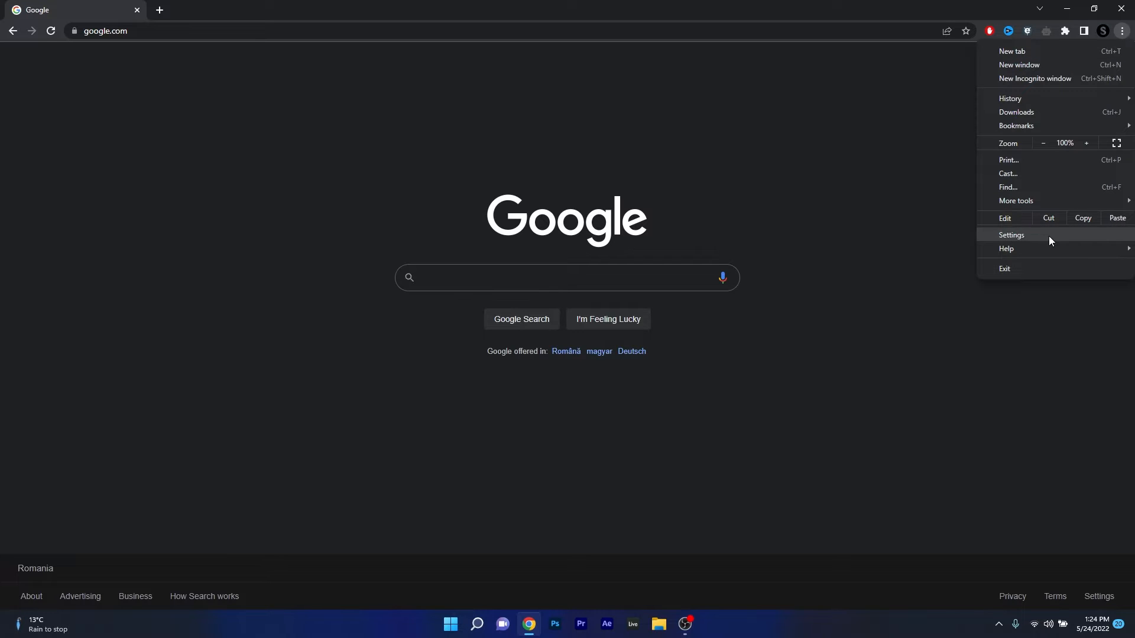
left_click(1010, 235)
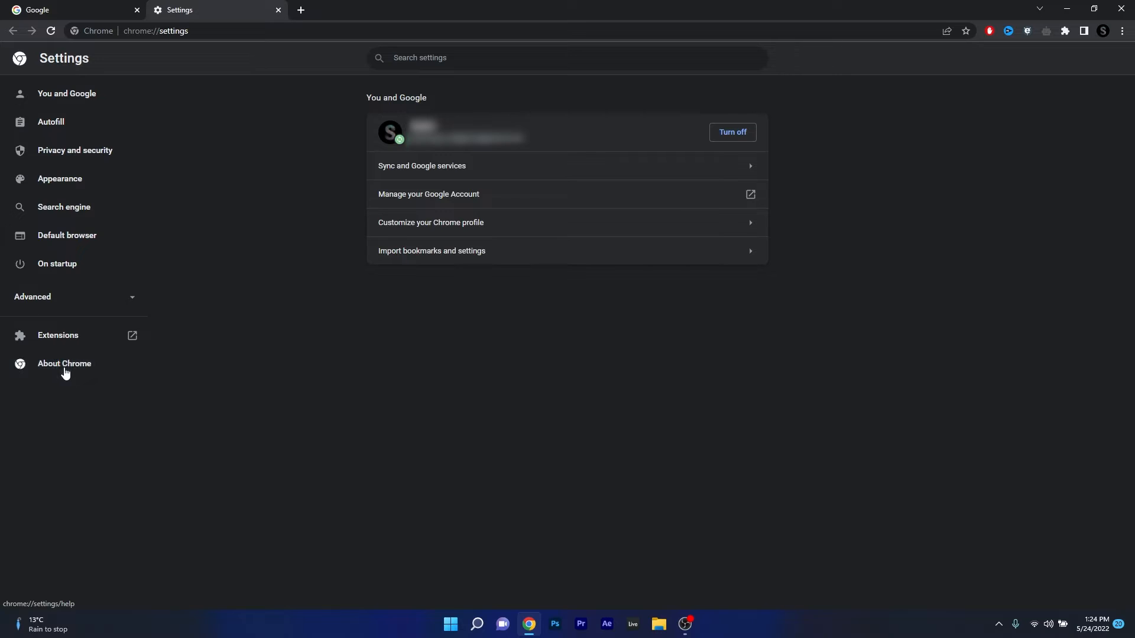
Step: Run the update check via About Chrome, then close the browser
left_click(63, 363)
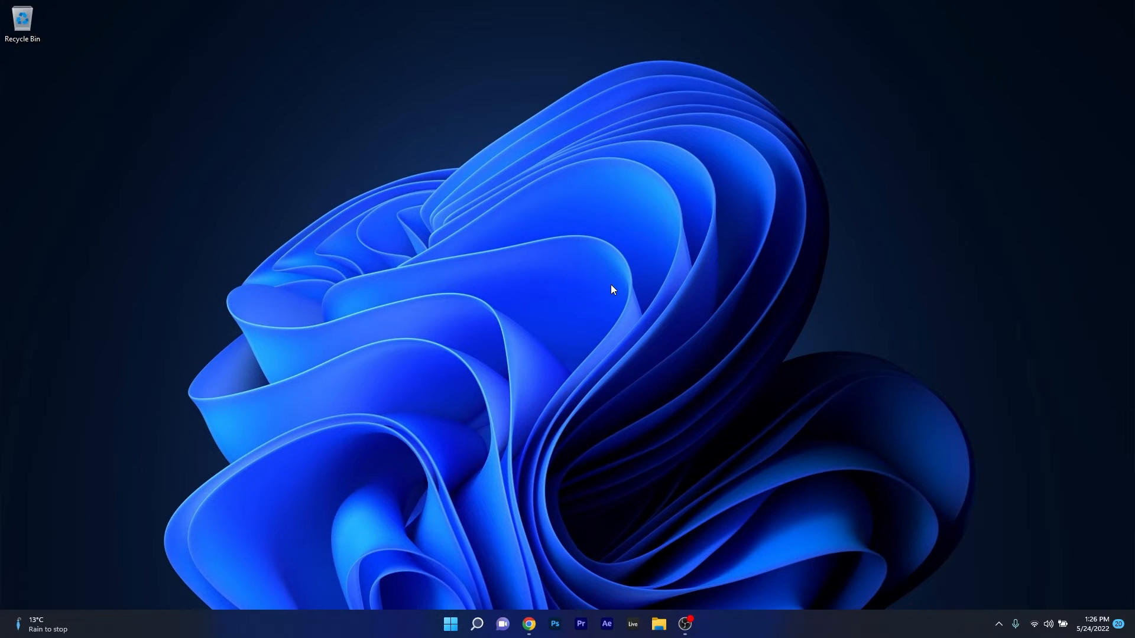
mouse_move(531, 615)
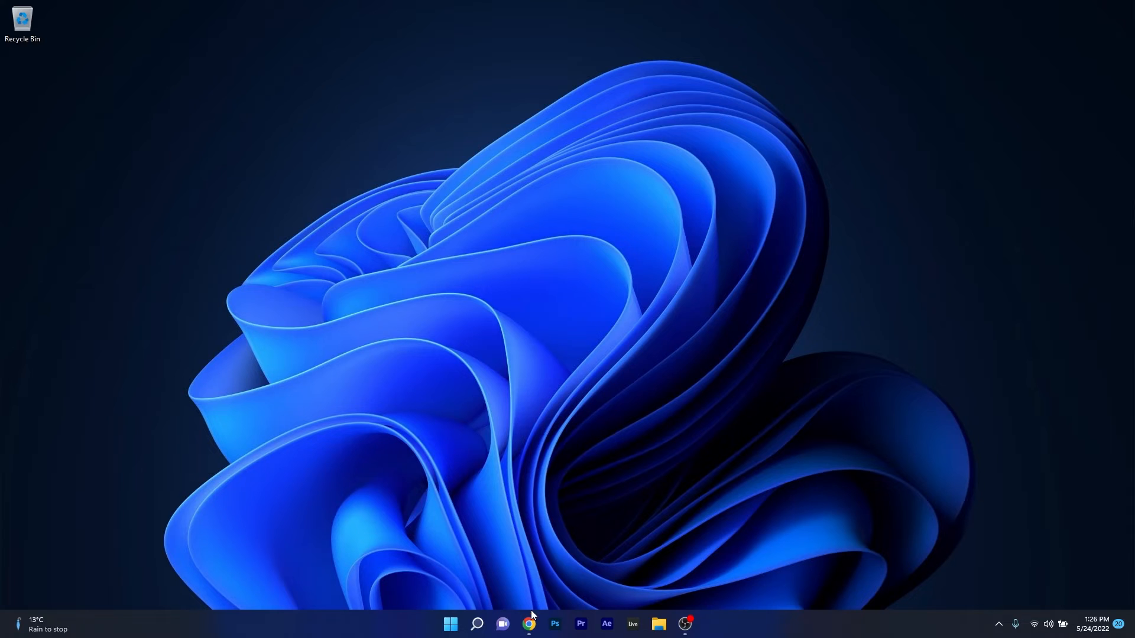
Step: Relaunch Chrome from the taskbar and show the installed extensions list
left_click(529, 623)
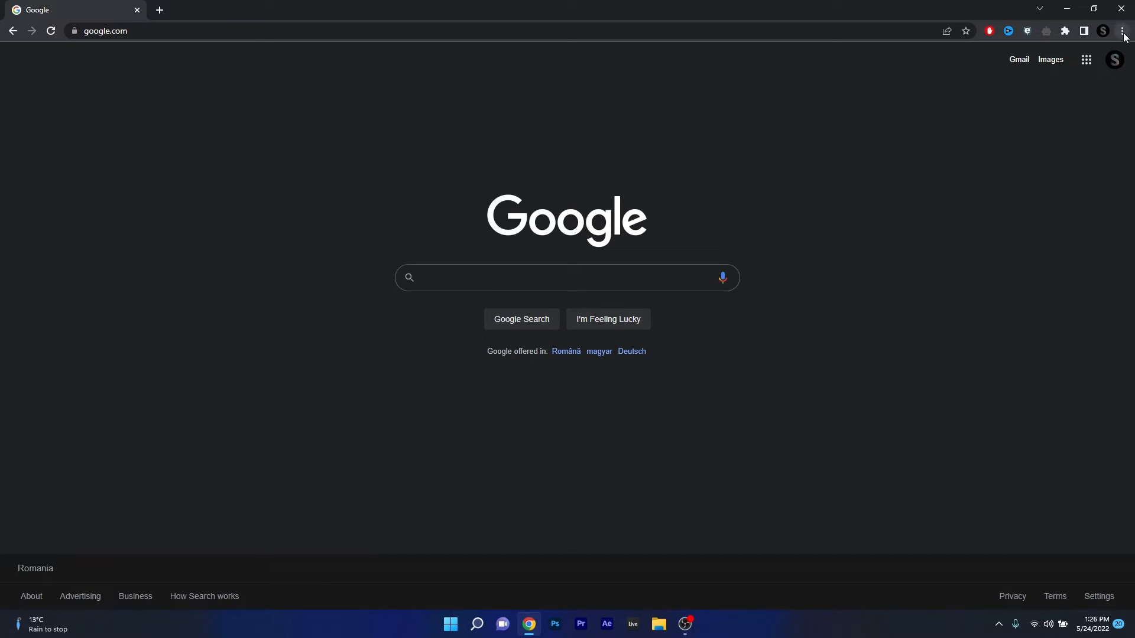
left_click(1123, 31)
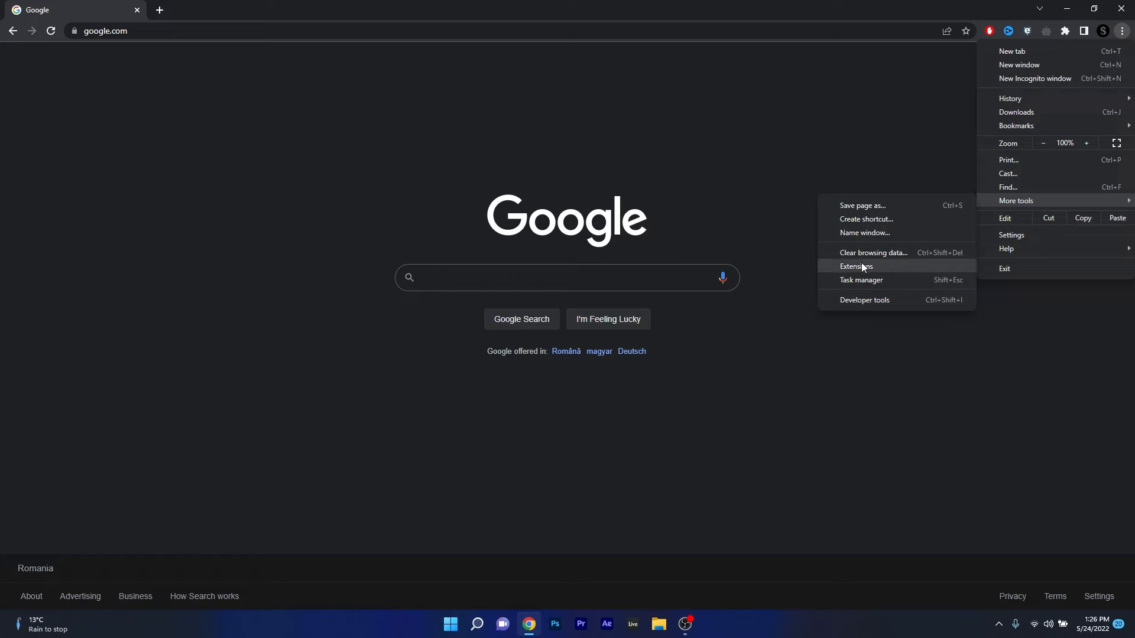
left_click(856, 266)
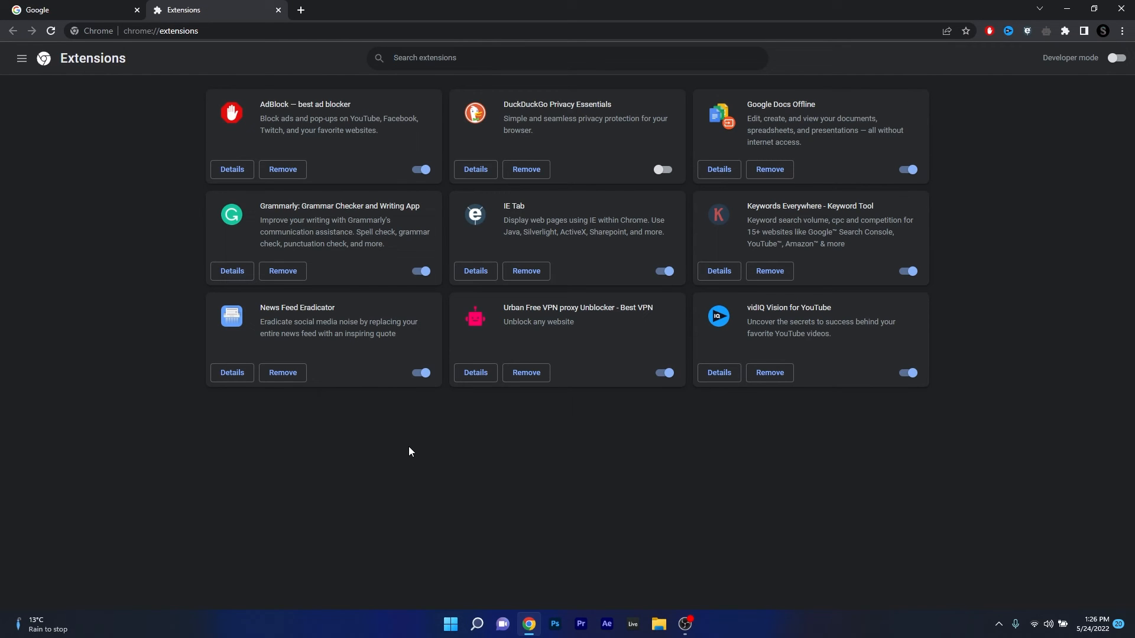
mouse_move(804, 360)
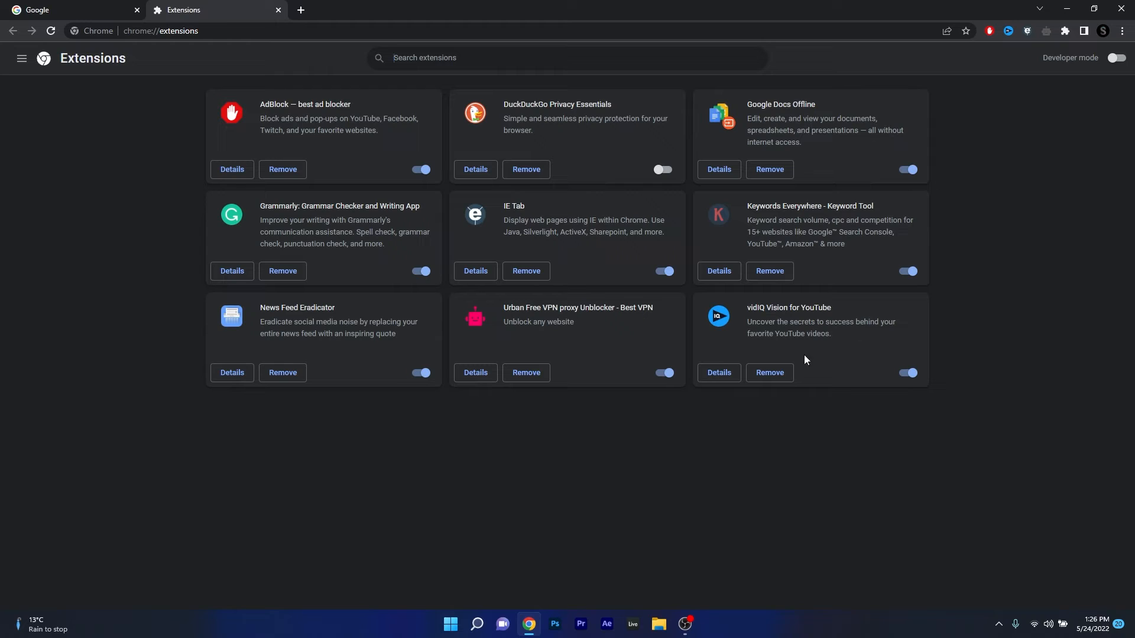
Step: Leave the AdBlock extension toggled off after a few flips, then close Chrome
left_click(421, 169)
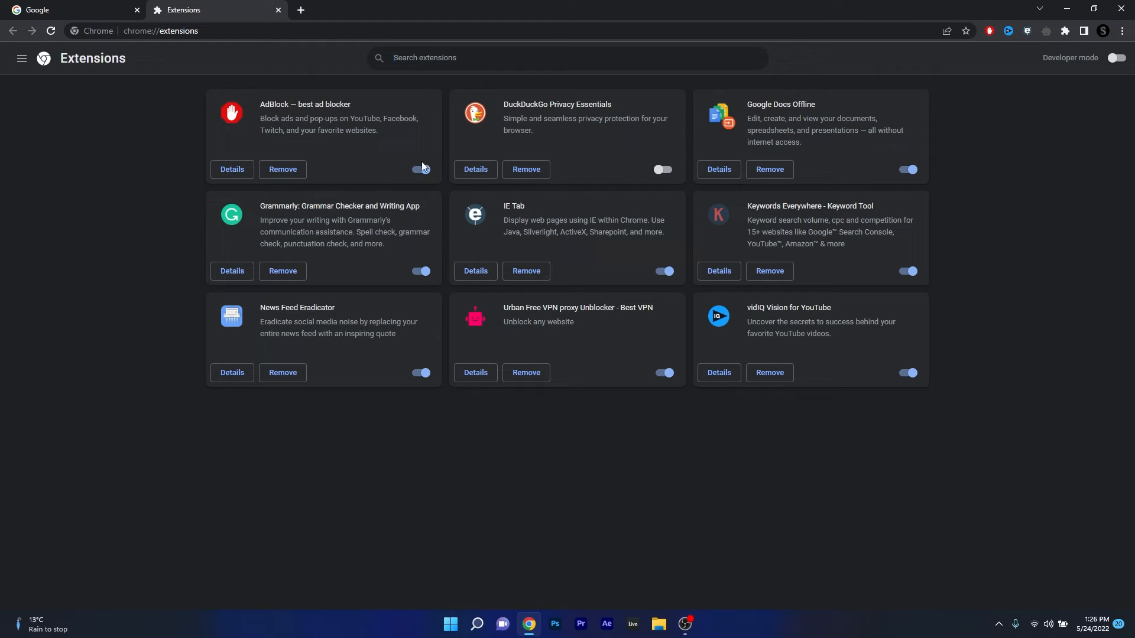
left_click(420, 169)
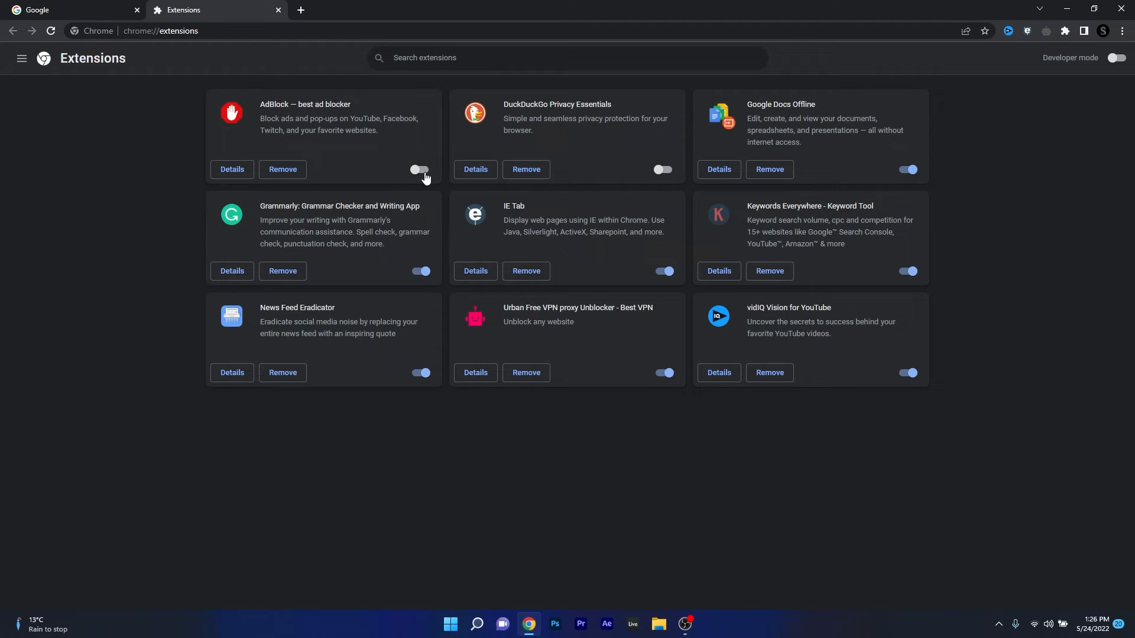
left_click(419, 169)
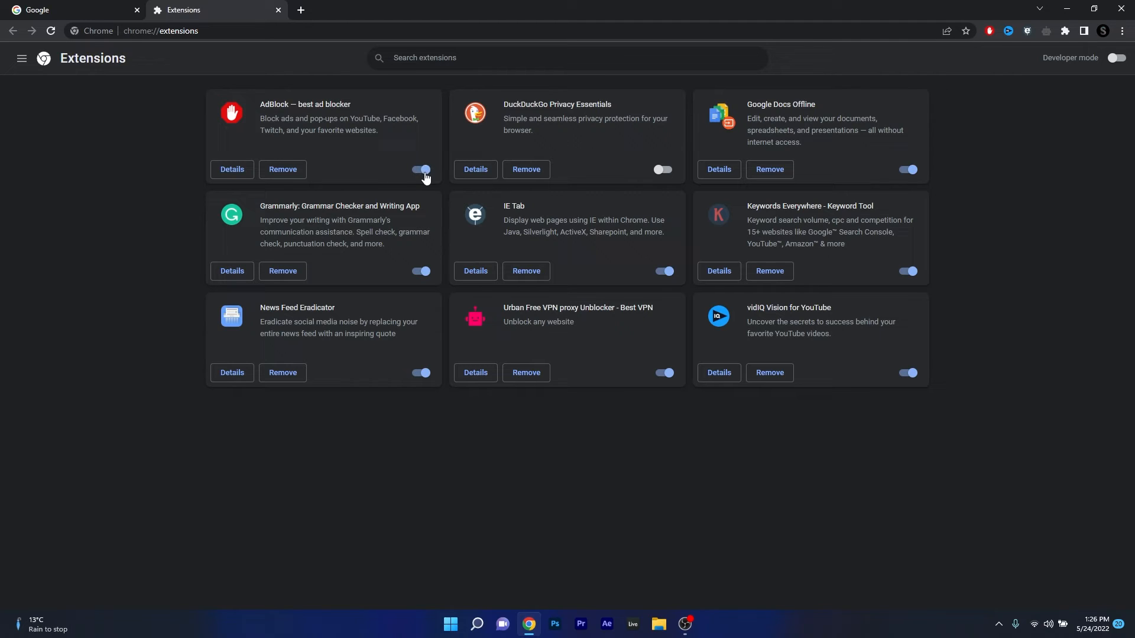
left_click(420, 169)
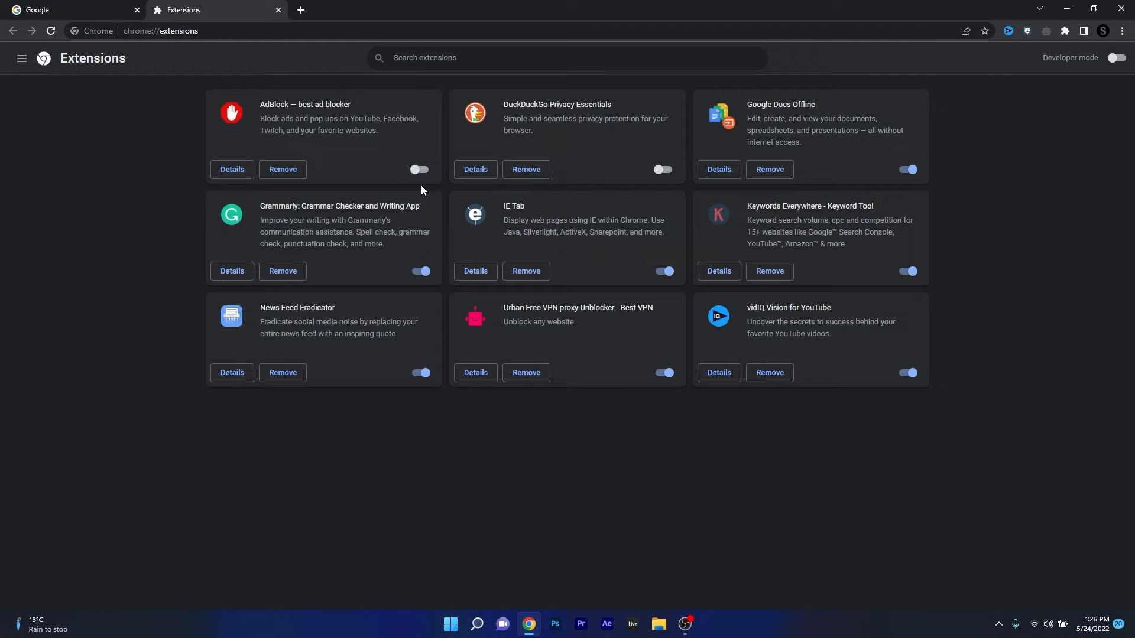
mouse_move(799, 467)
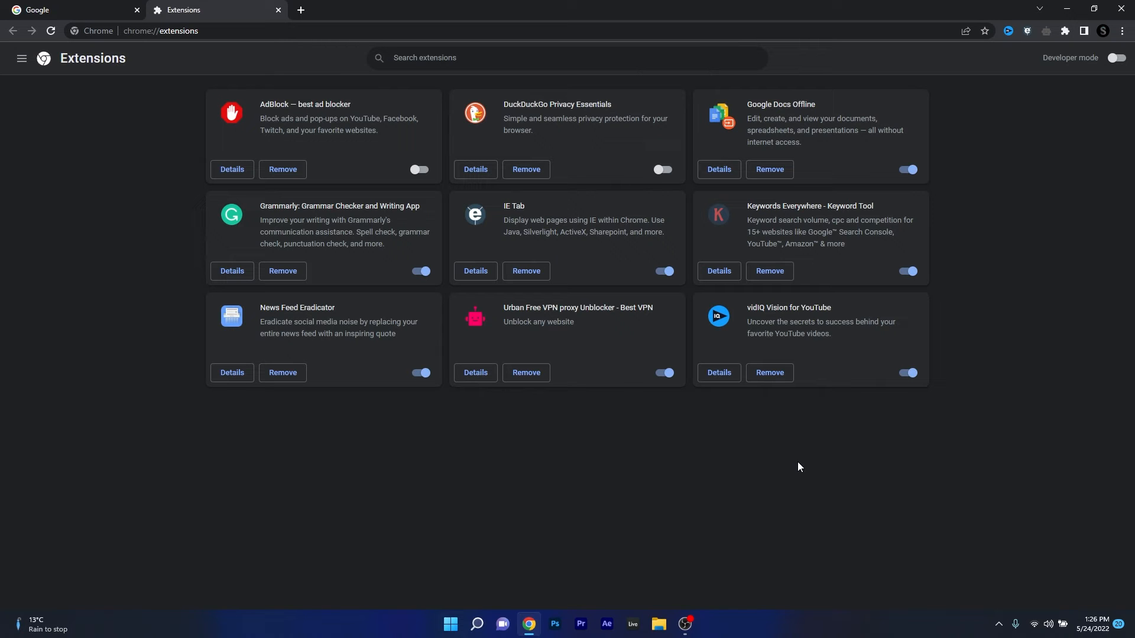
left_click(420, 169)
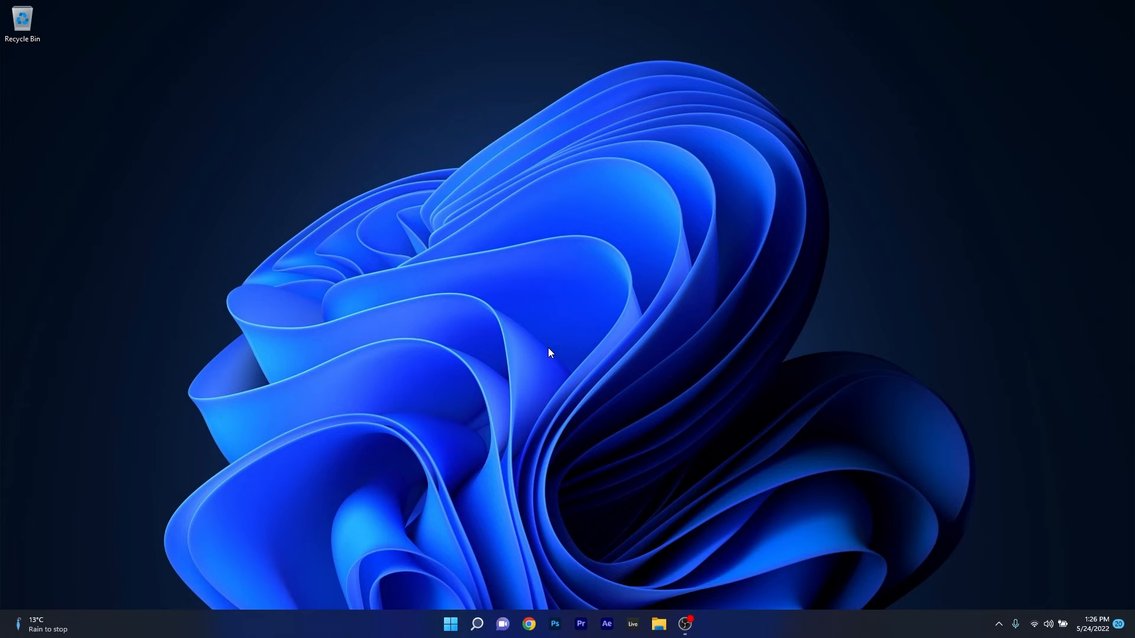
mouse_move(915, 227)
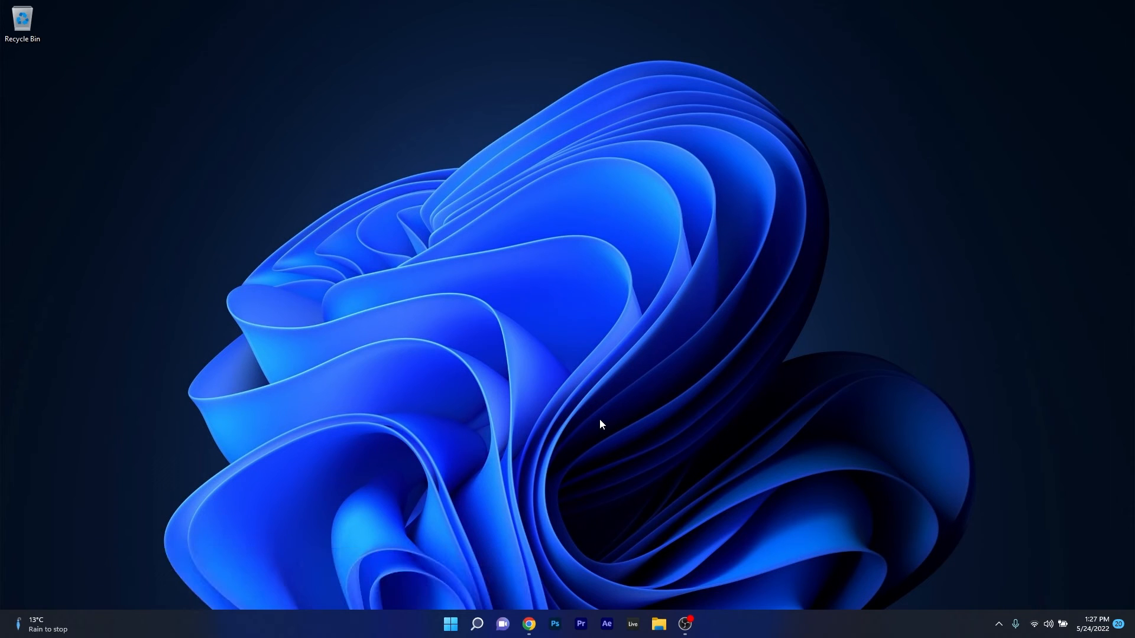
mouse_move(596, 450)
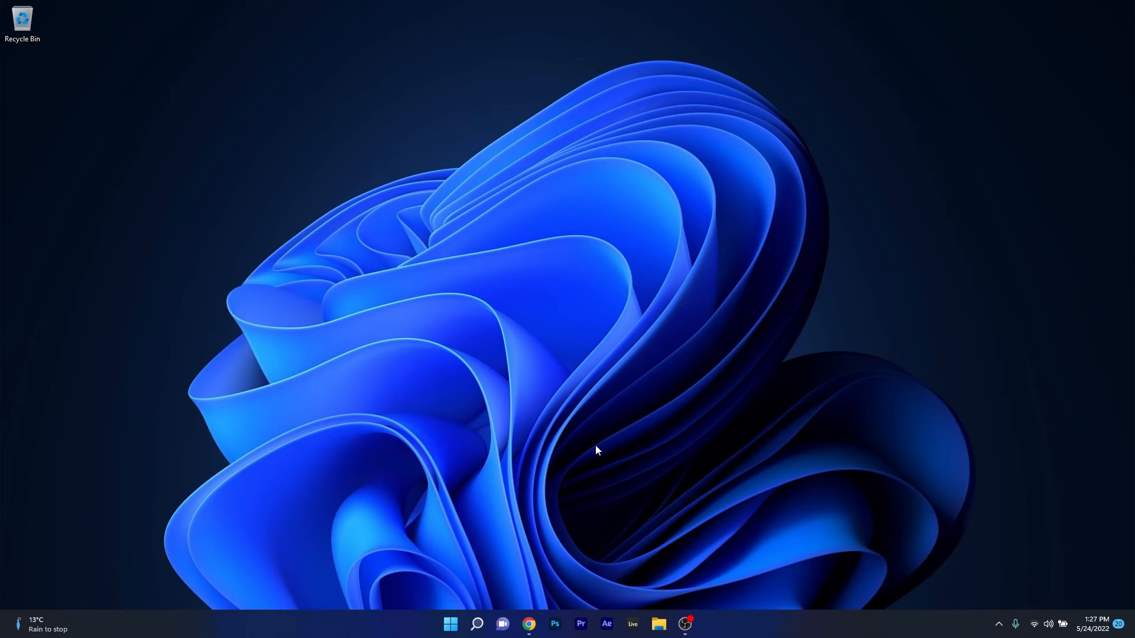
mouse_move(591, 483)
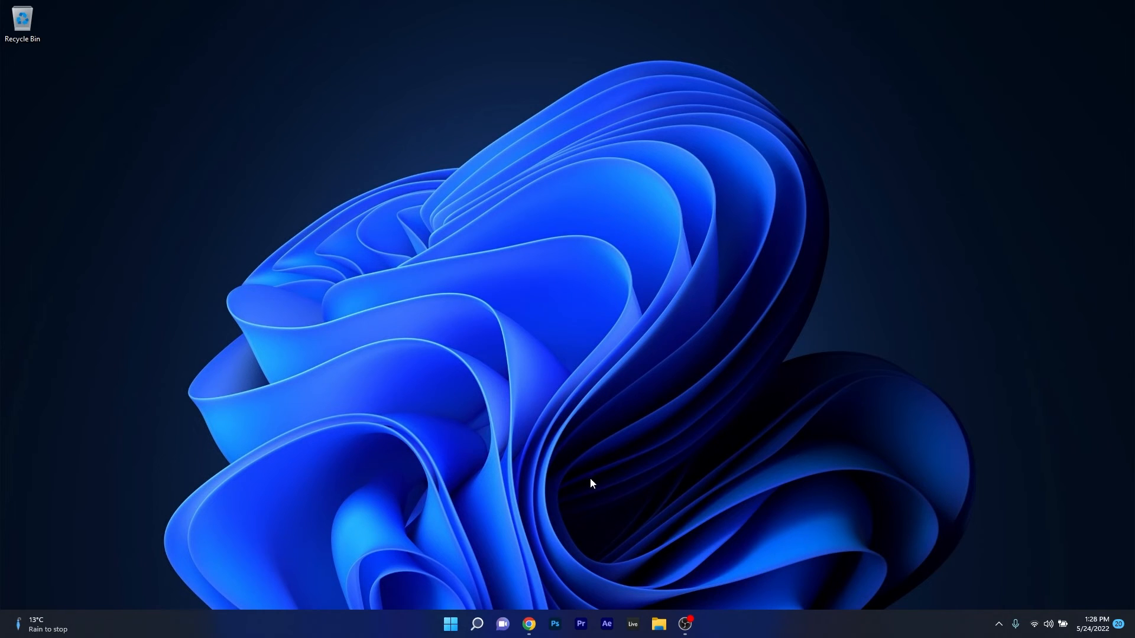
Step: Relaunch Chrome from the taskbar to the Google home page
left_click(529, 628)
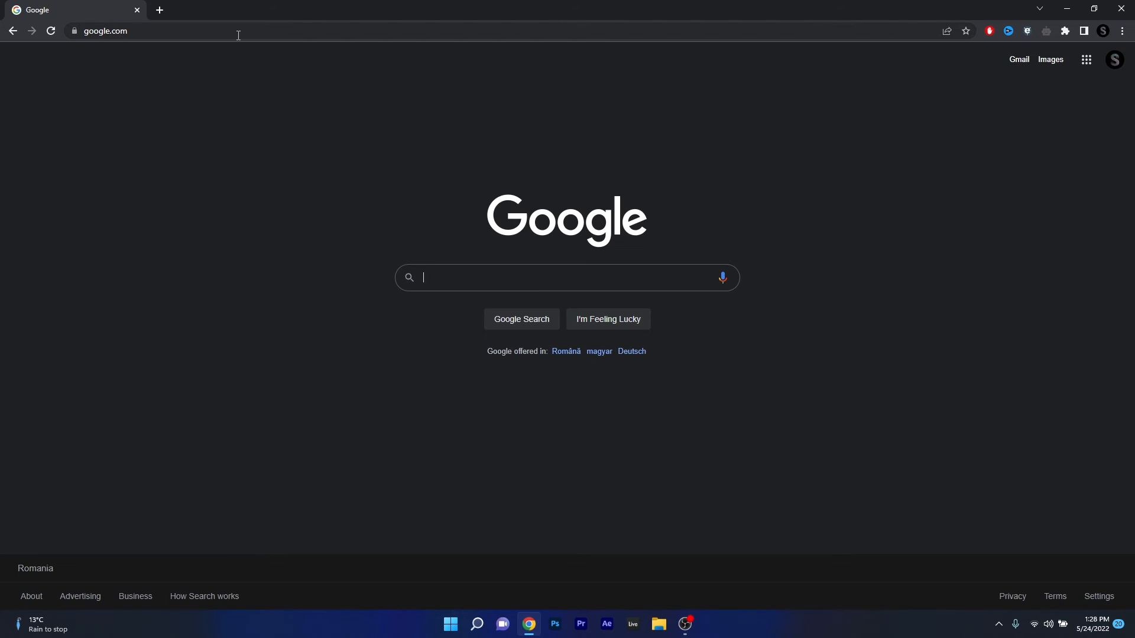
Step: Enter youtube.com/watch?v=44qRW16tlZo and rewrite it as youtube.com/embed/44qRW16tlZo in the address bar
type("https://www.youtube.com/watch?v=44qRW16tlZo")
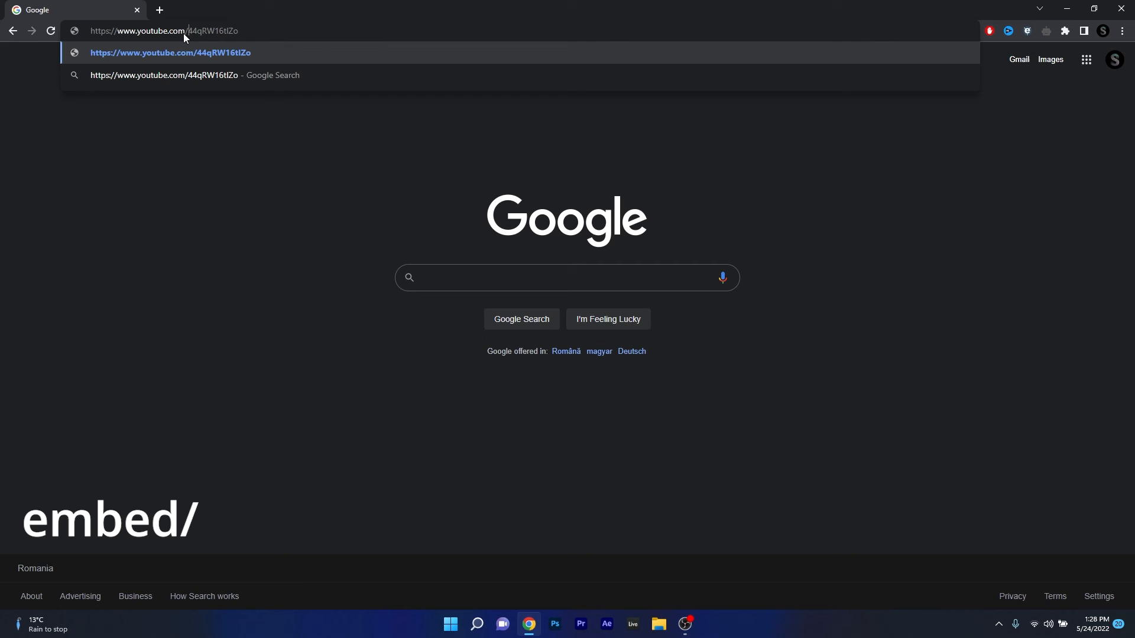
type("embed/")
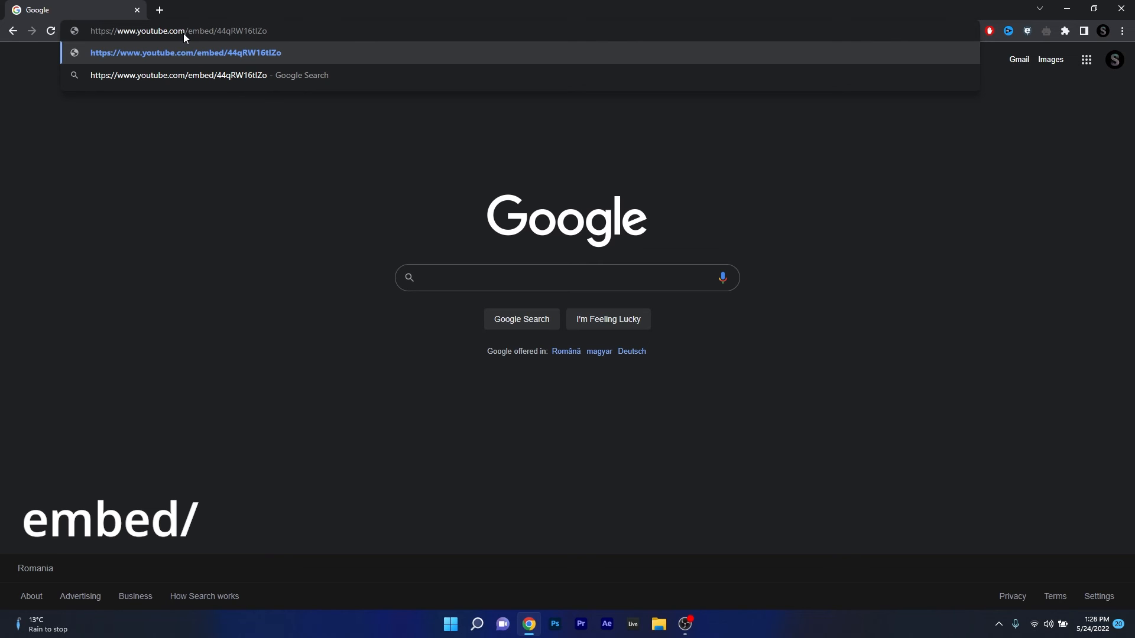